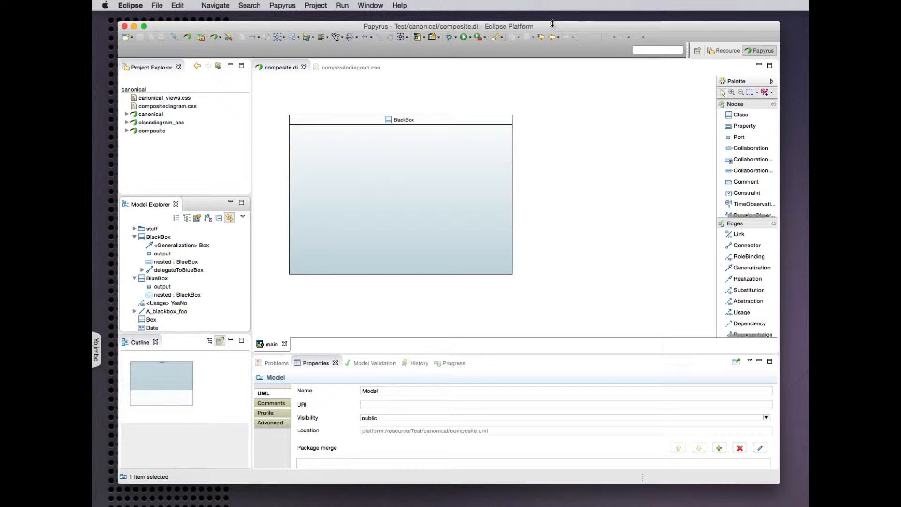
mouse_move(543, 107)
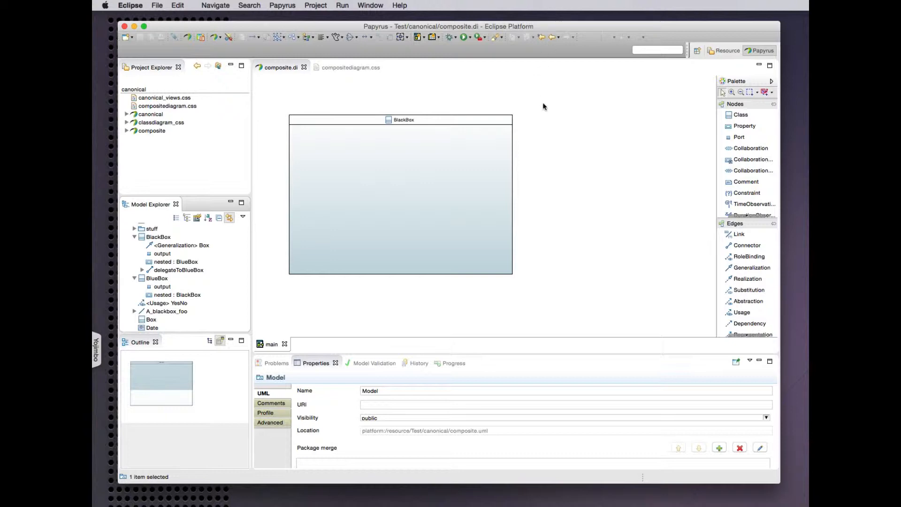
mouse_move(280, 189)
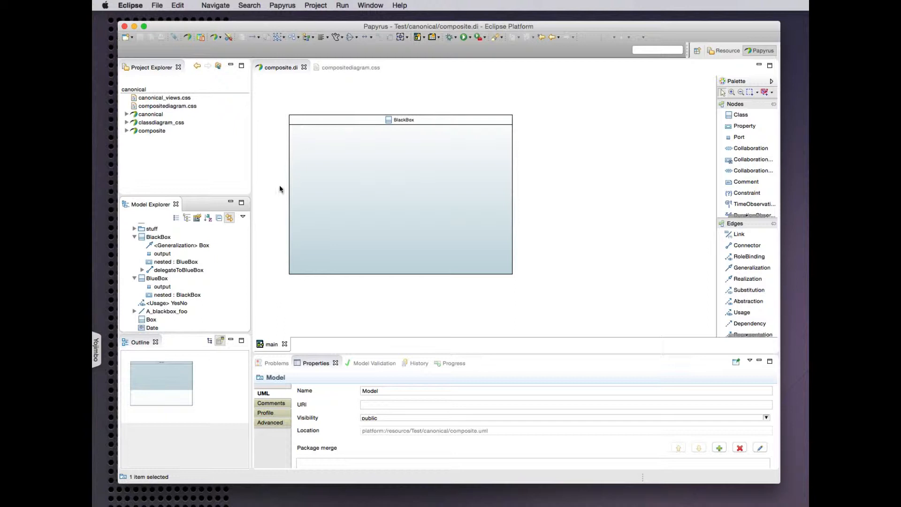
mouse_move(324, 121)
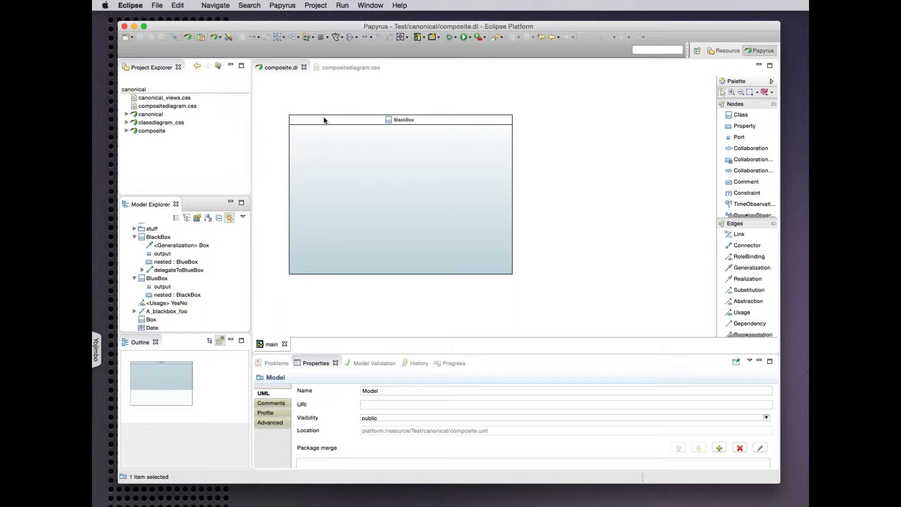
mouse_move(378, 132)
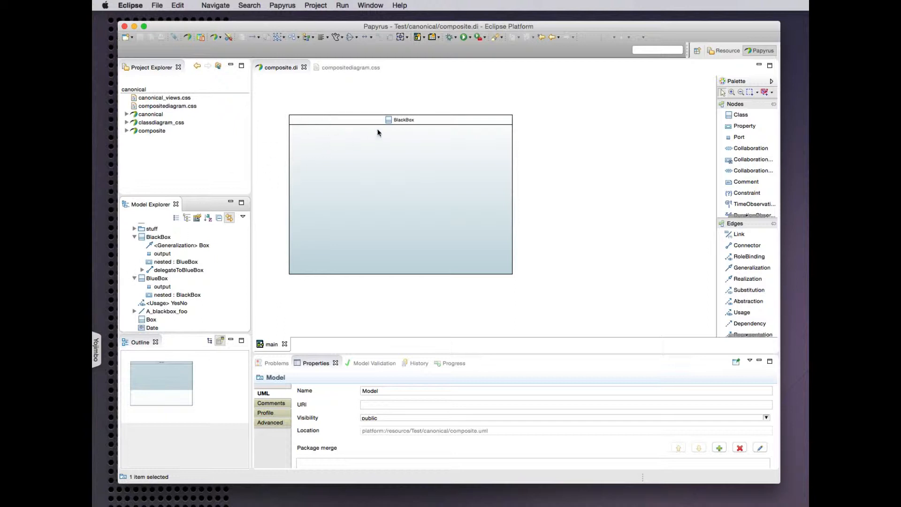
Step: View the compositediagram.css rule that makes Class, Property and Port shapes canonical
left_click(158, 237)
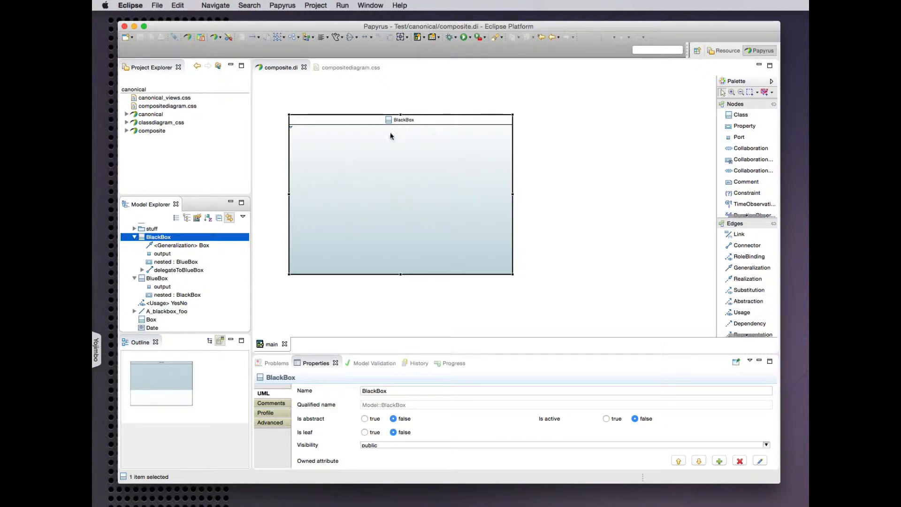
left_click(350, 67)
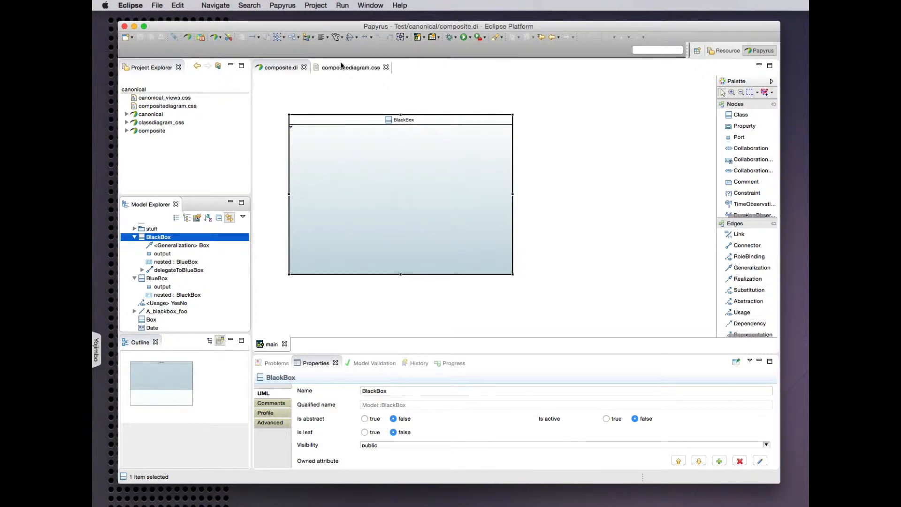
left_click(350, 67)
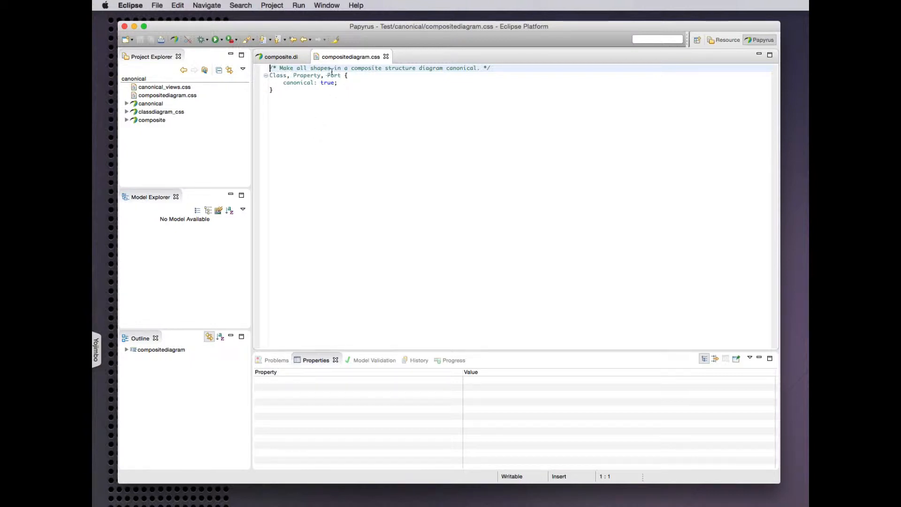
left_click(281, 56)
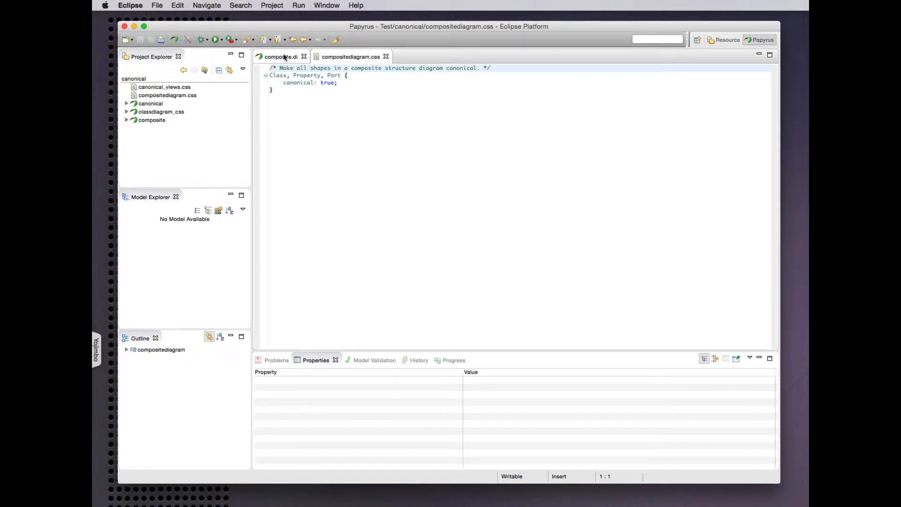
Step: Return to composite.di and resize the nested BlueBox part to reveal its port and nested part
left_click(281, 57)
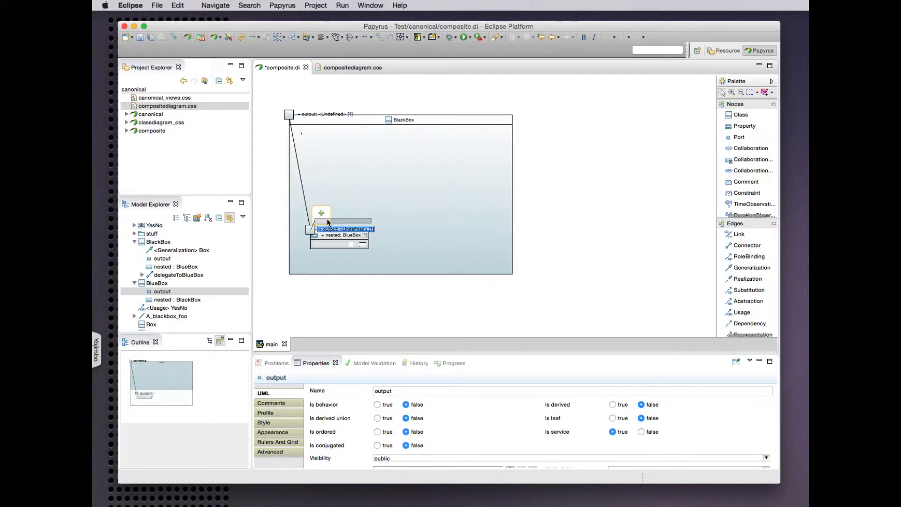
left_click(345, 234)
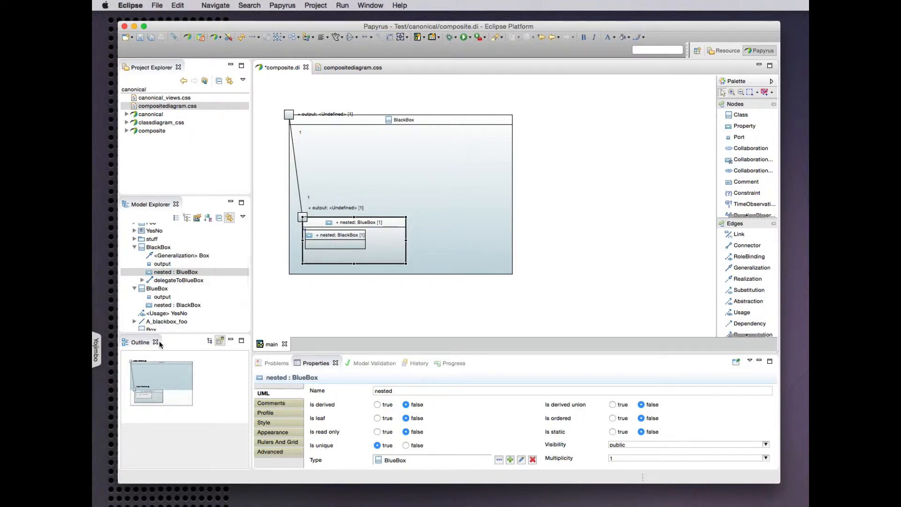
mouse_move(189, 266)
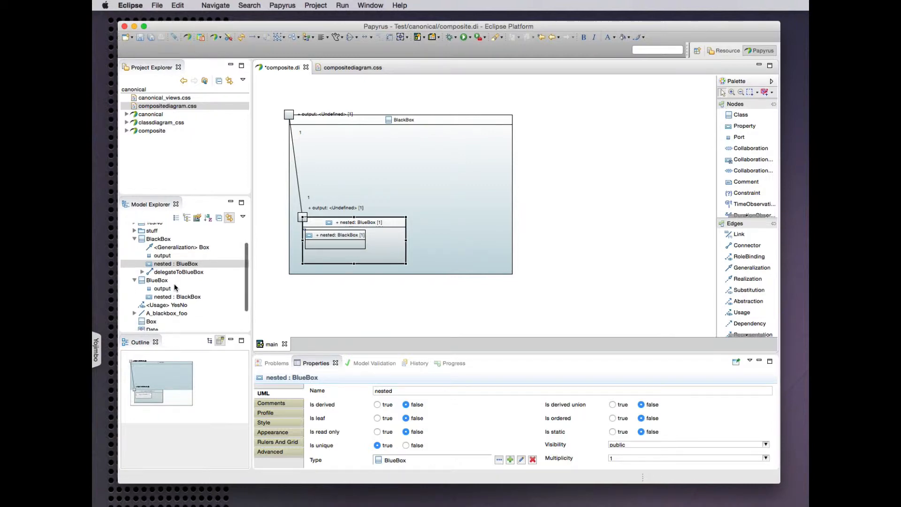
scroll("up", 3)
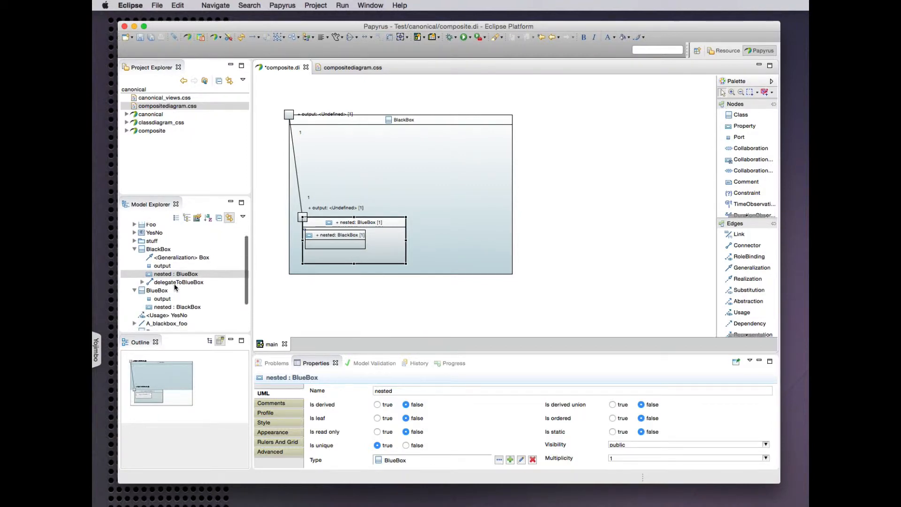
scroll("down", 3)
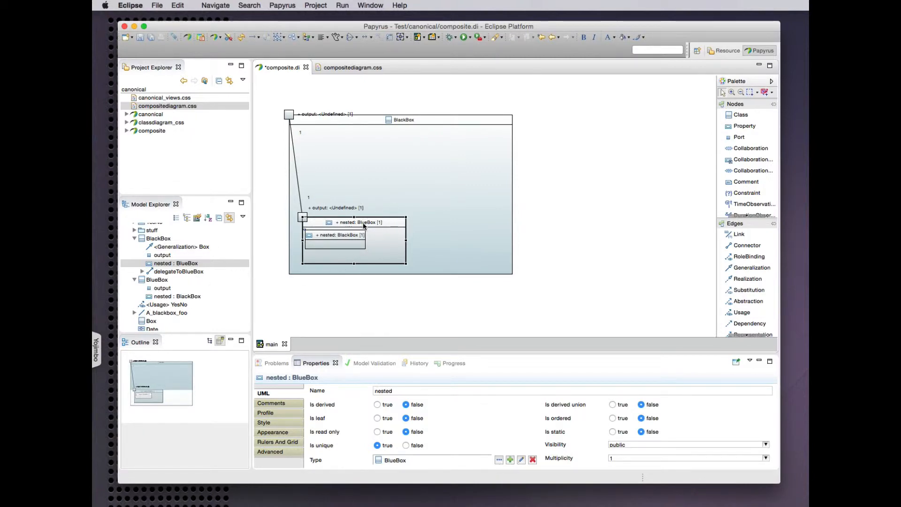
left_click(336, 235)
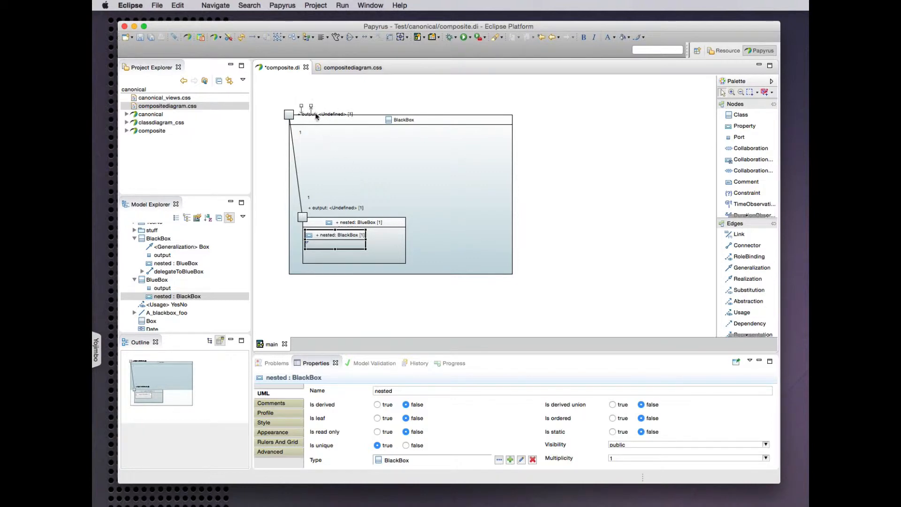
left_click(326, 113)
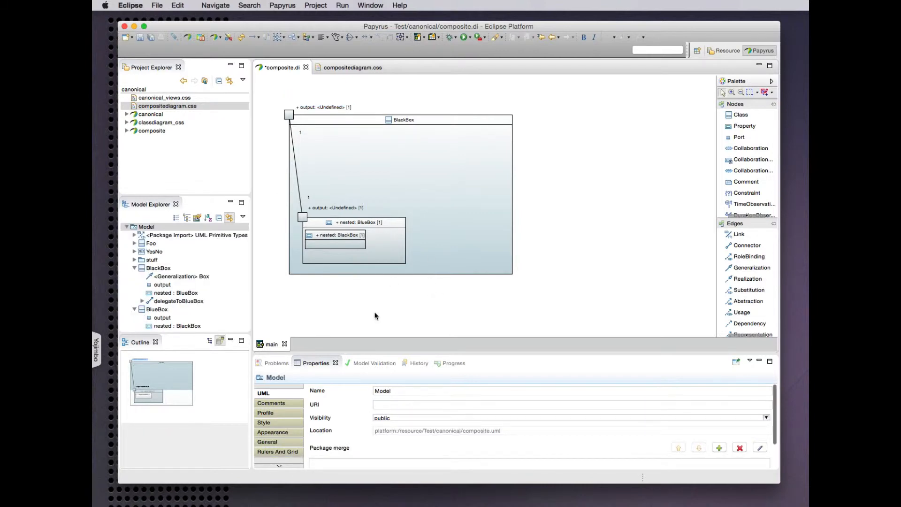
mouse_move(259, 264)
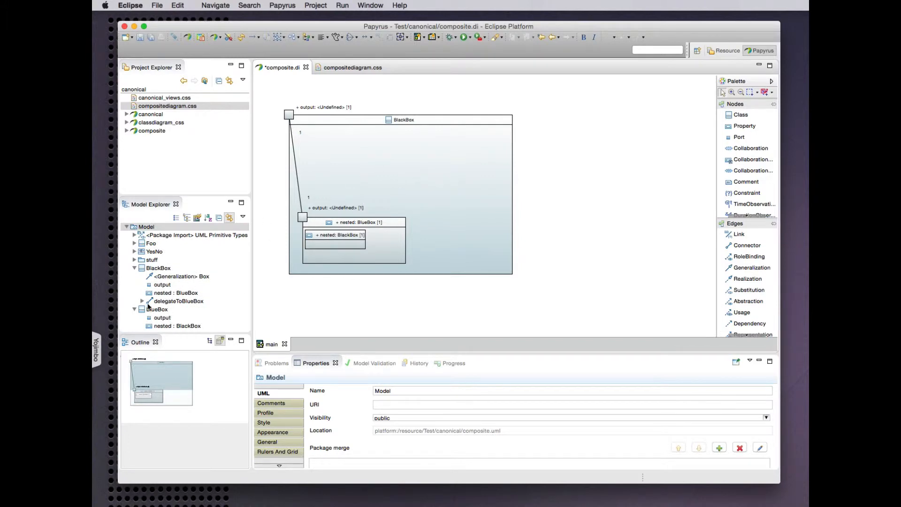
Step: Drop BlueBox into BlackBox as part blueBox, then enlarge it and move it upper right
left_click(156, 310)
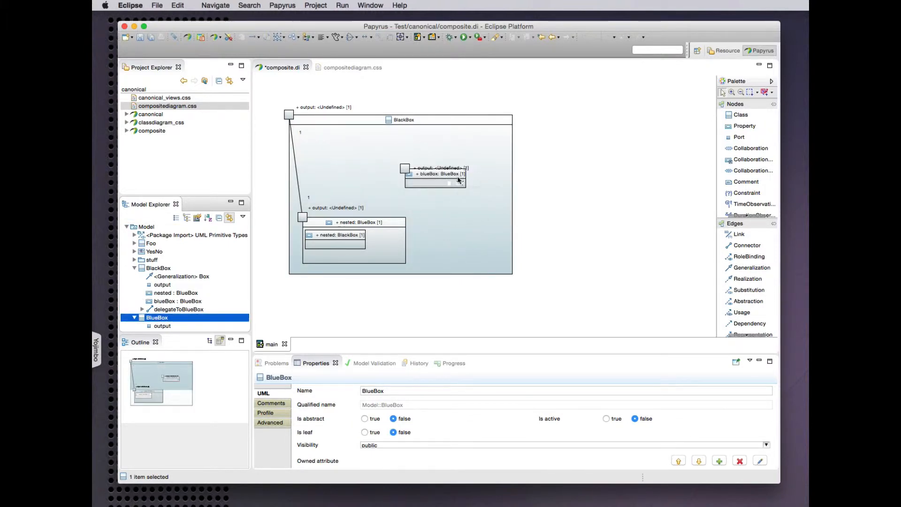
left_click(433, 174)
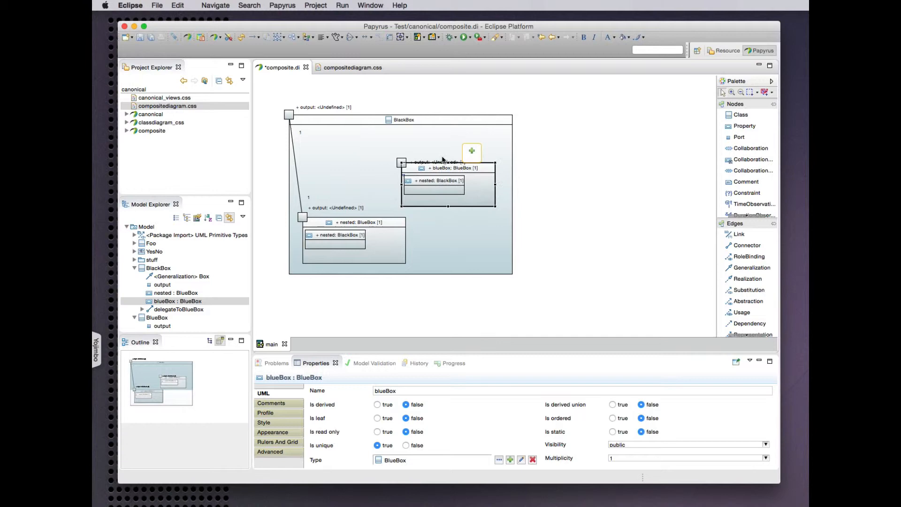
left_click(438, 161)
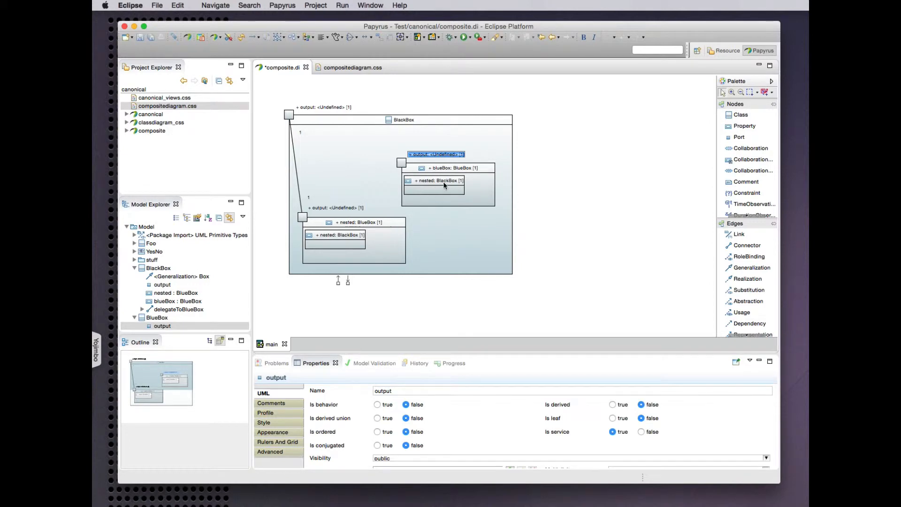
mouse_move(483, 167)
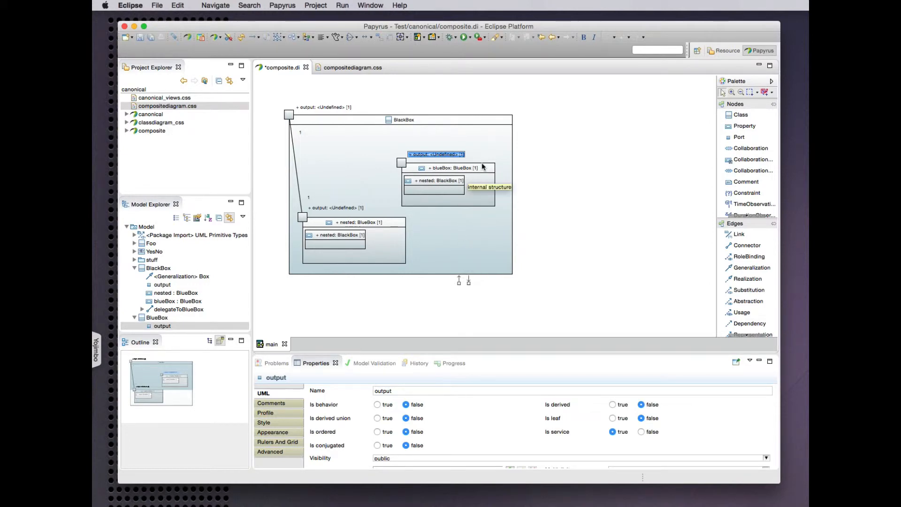
left_click(453, 167)
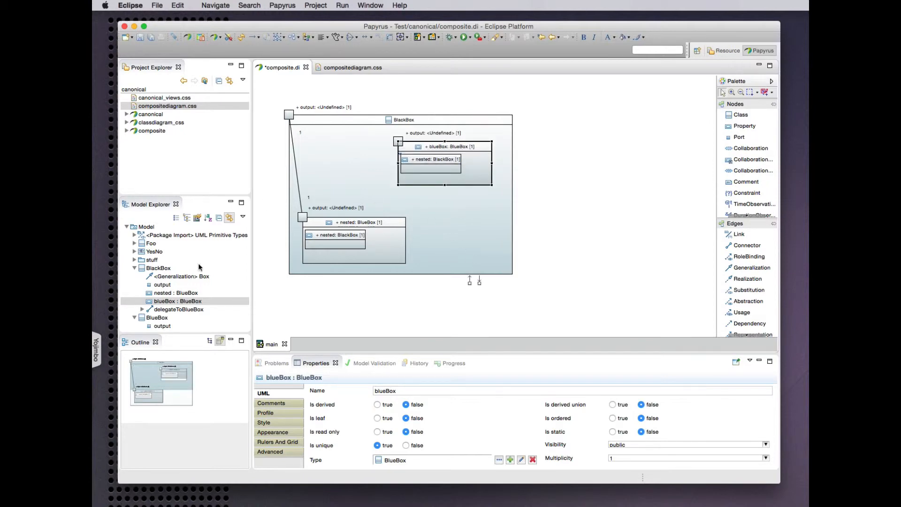
mouse_move(600, 227)
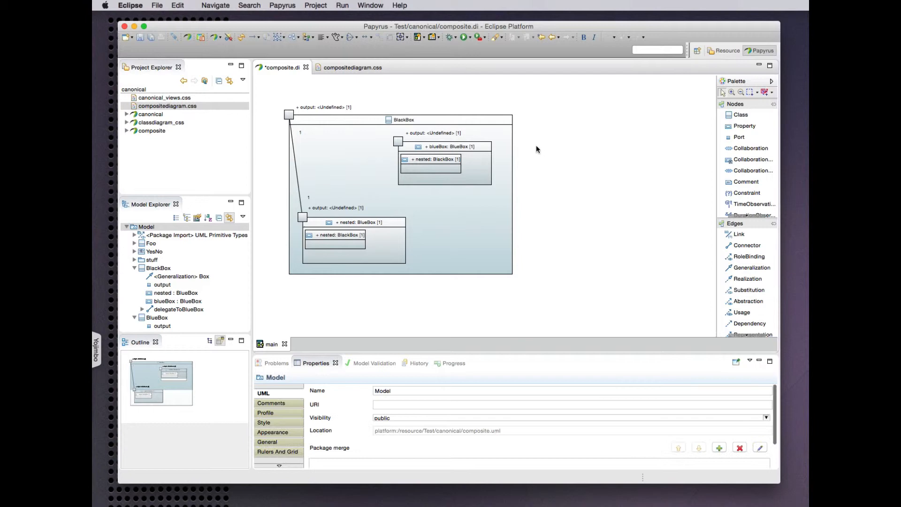
mouse_move(508, 169)
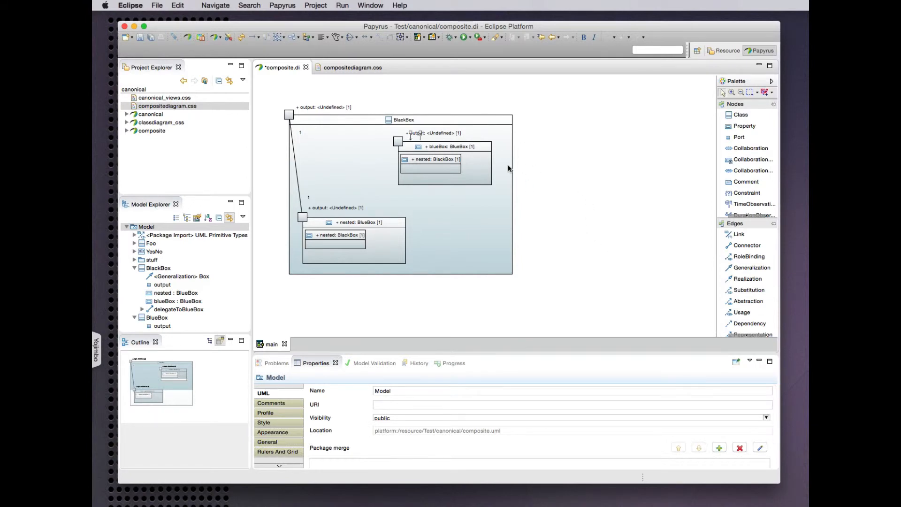
mouse_move(454, 115)
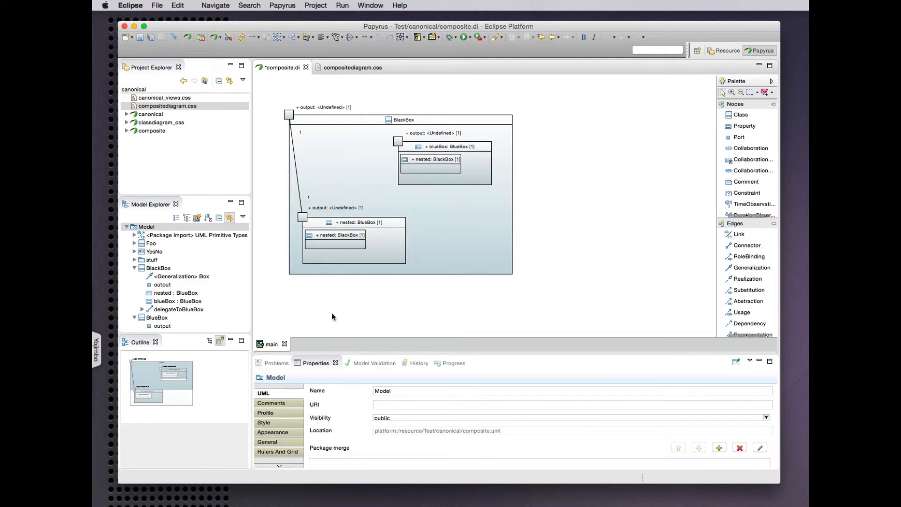
mouse_move(281, 300)
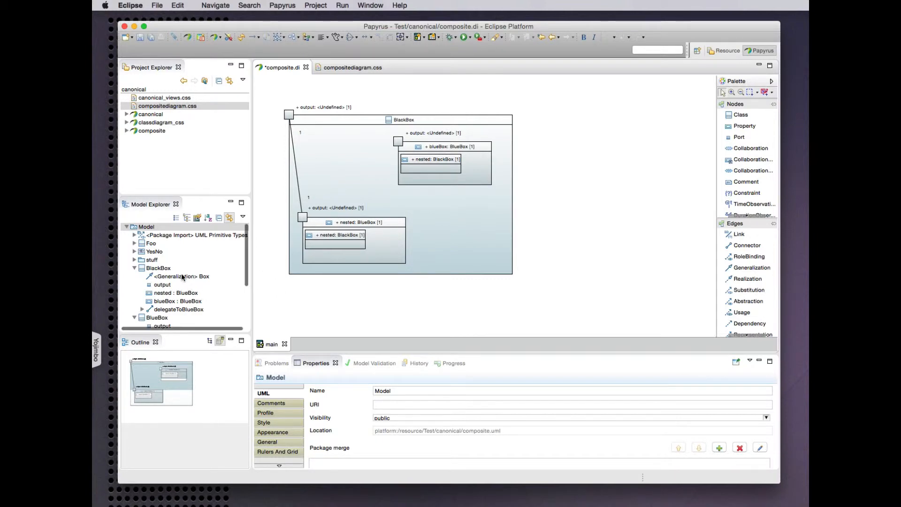
left_click(175, 275)
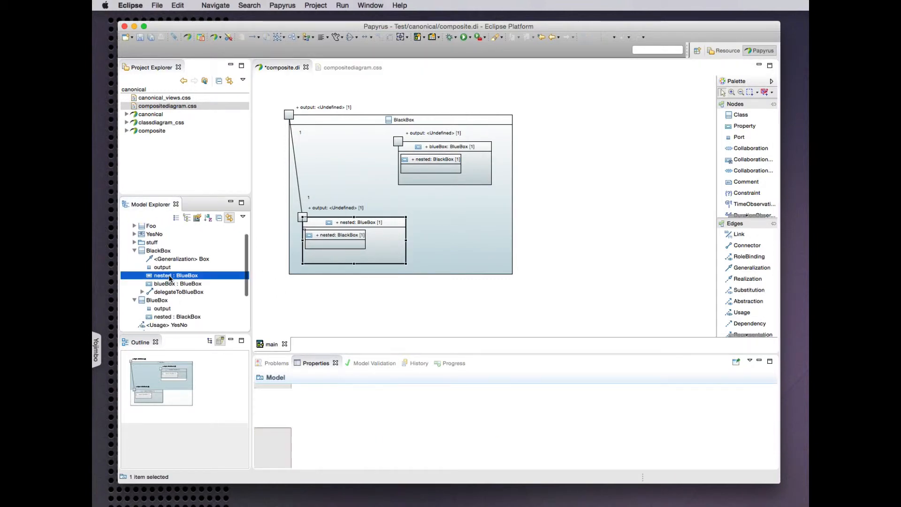
left_click(178, 284)
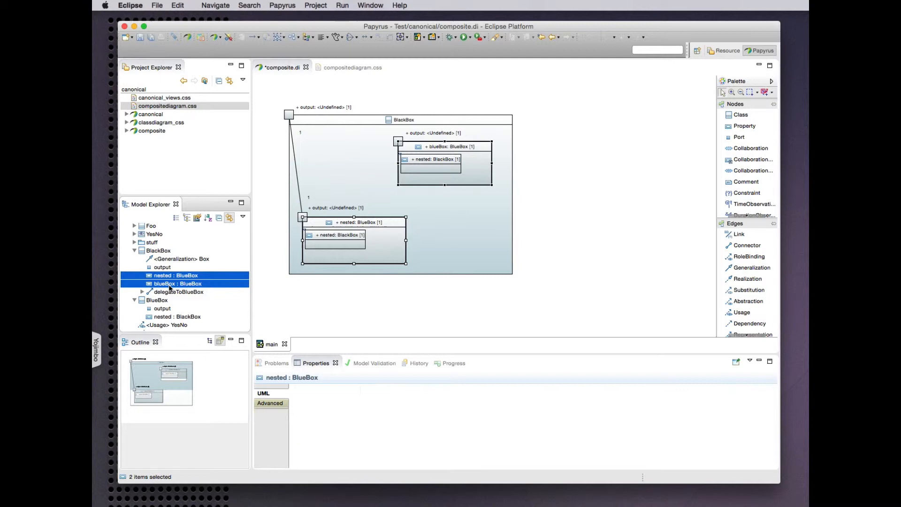
Step: Connect the nested : BlueBox and blueBox : BlueBox parts using Connect in Model Explorer
left_click(270, 403)
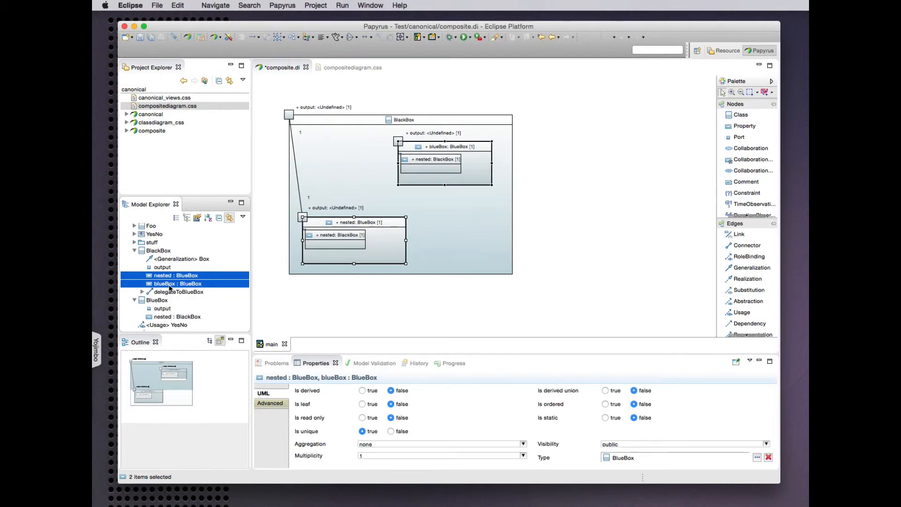
right_click(177, 283)
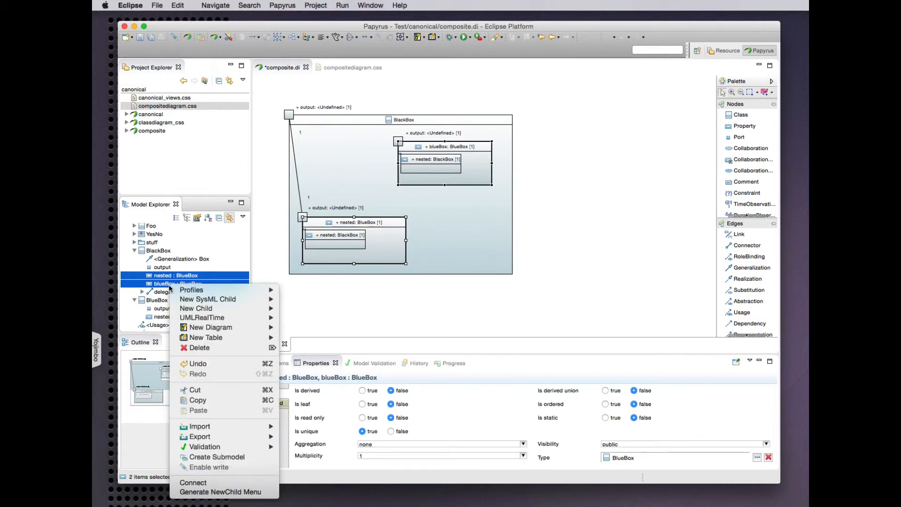
mouse_move(193, 483)
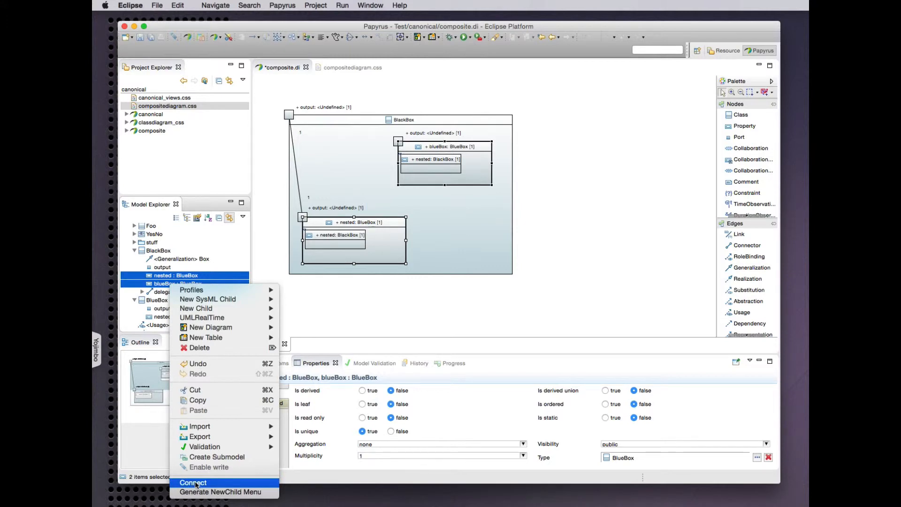
left_click(192, 483)
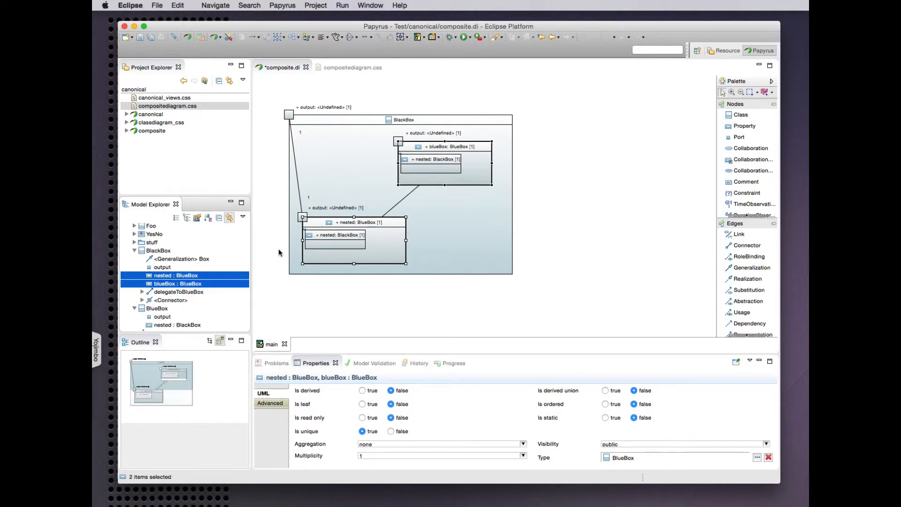
mouse_move(193, 295)
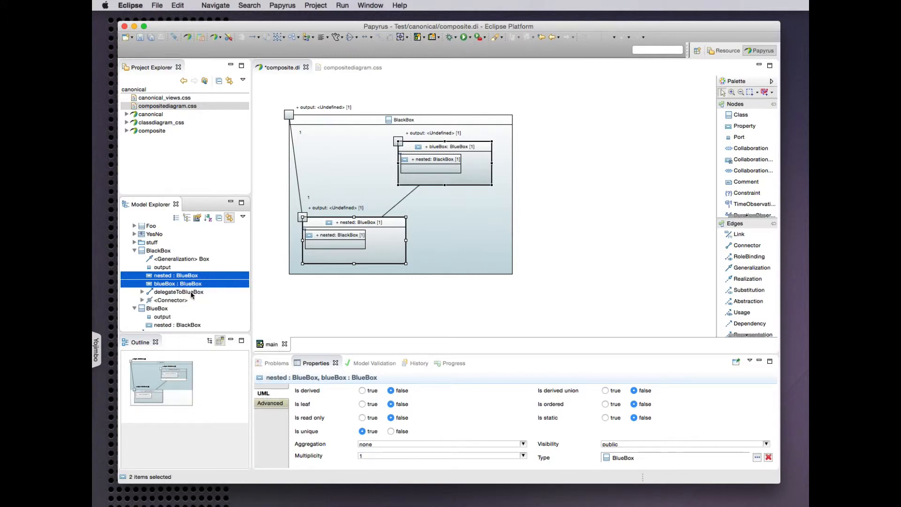
mouse_move(402, 207)
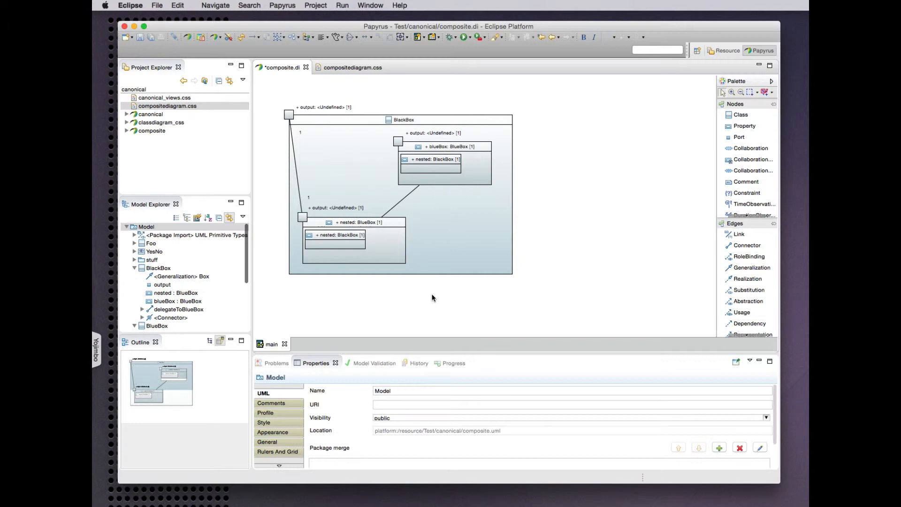
mouse_move(274, 115)
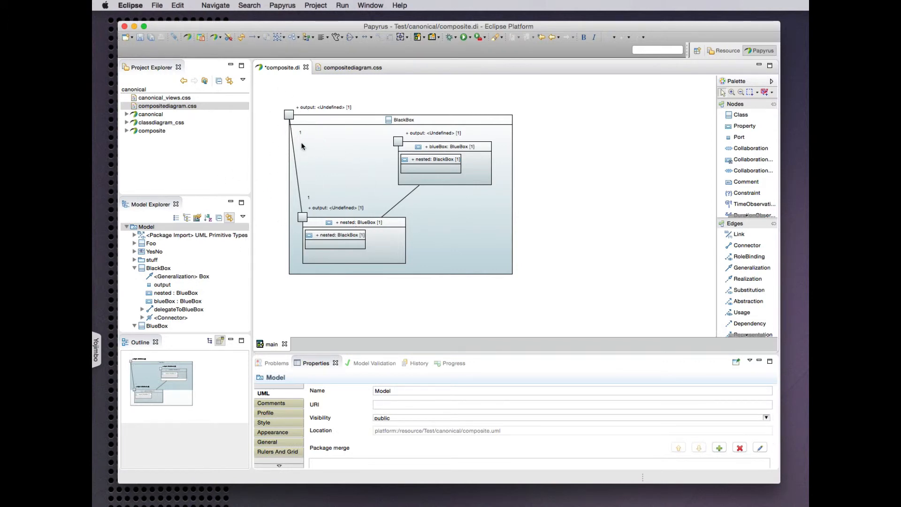
mouse_move(391, 152)
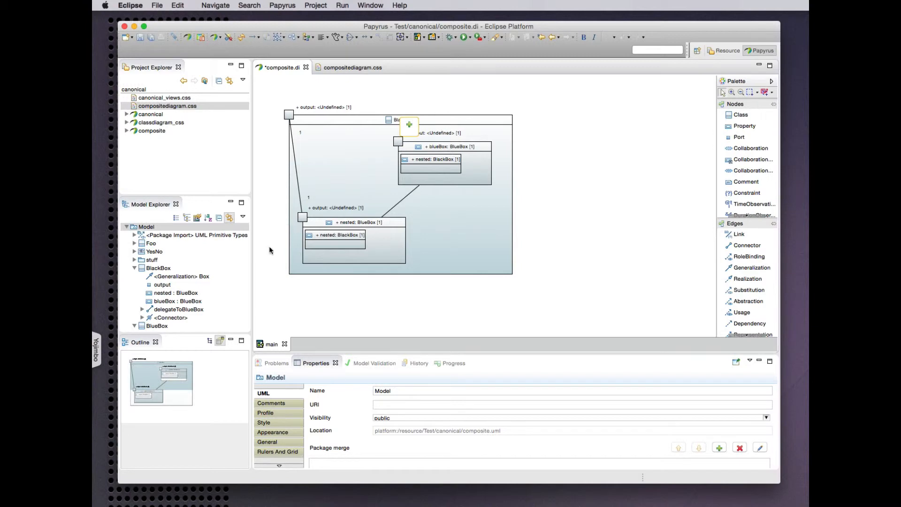
left_click(162, 306)
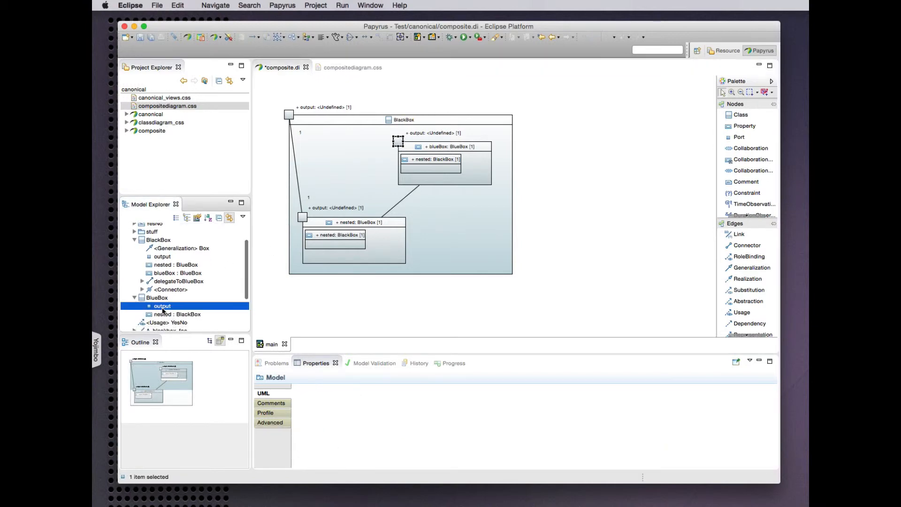
left_click(162, 305)
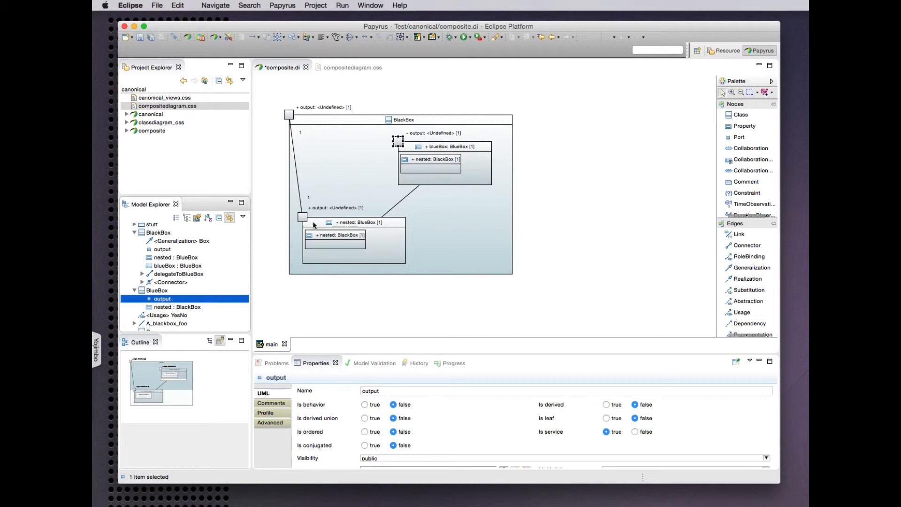
mouse_move(290, 217)
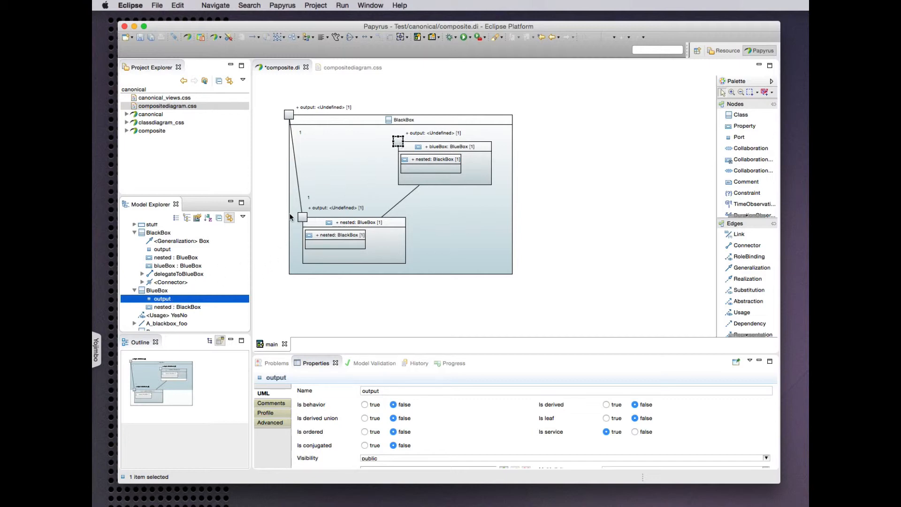
mouse_move(477, 141)
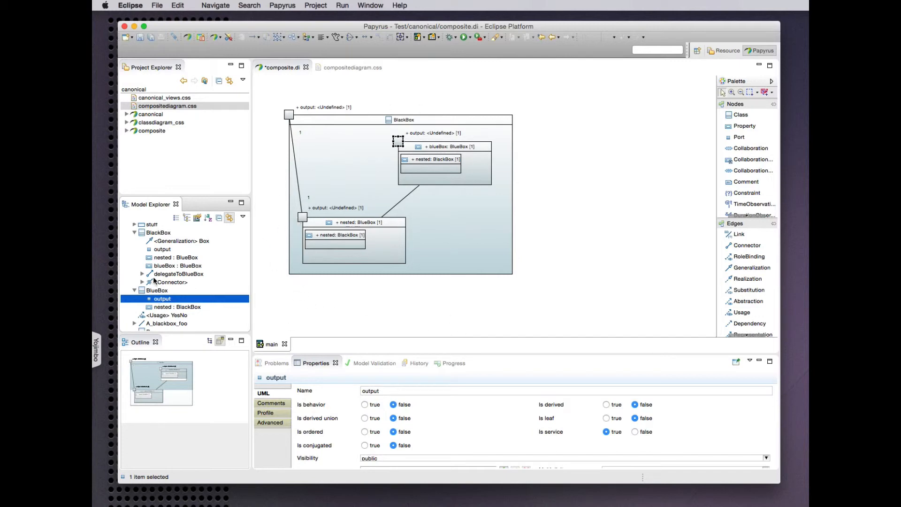
left_click(179, 273)
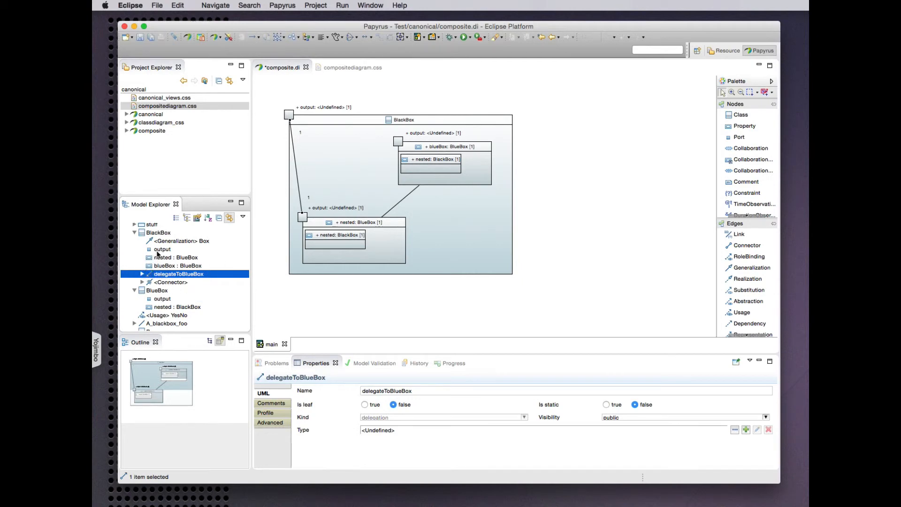
mouse_move(162, 249)
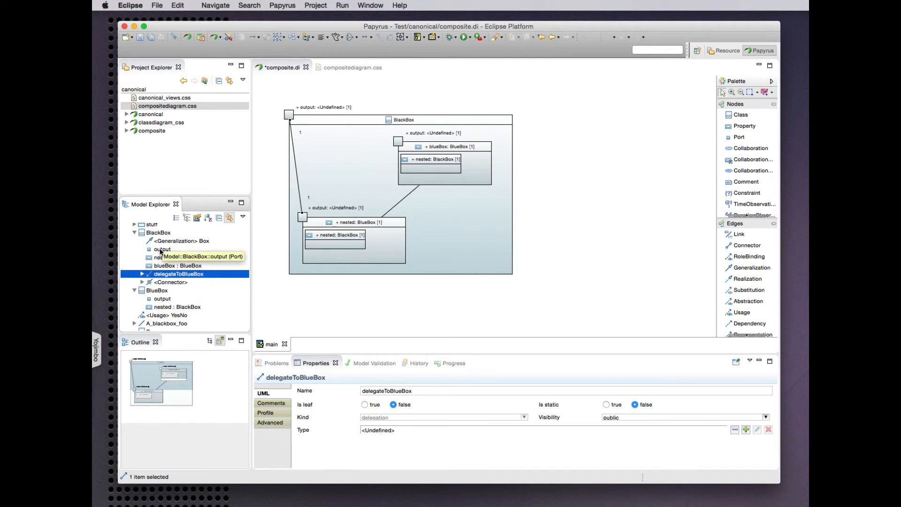
left_click(163, 299)
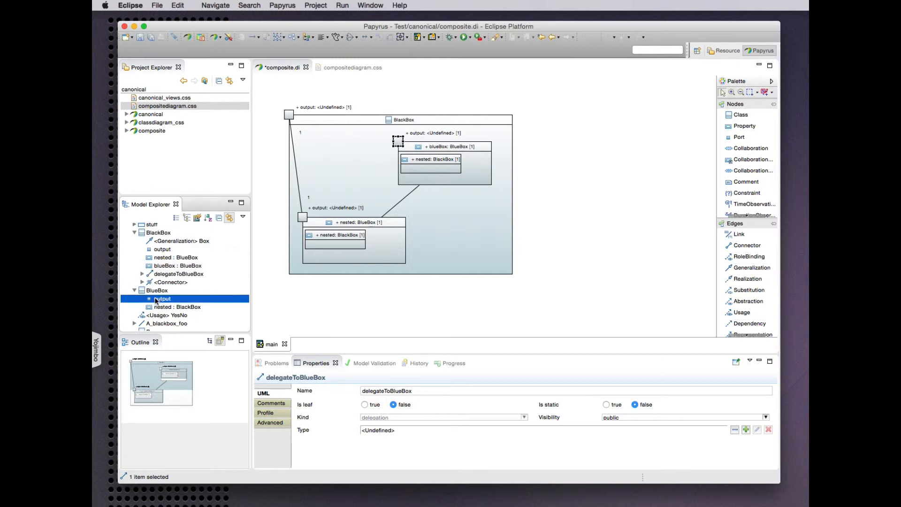
left_click(162, 298)
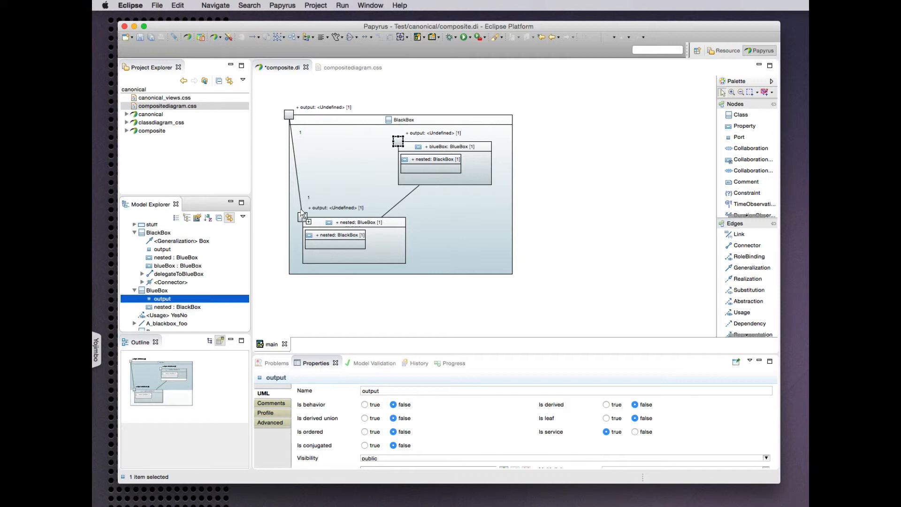
mouse_move(333, 223)
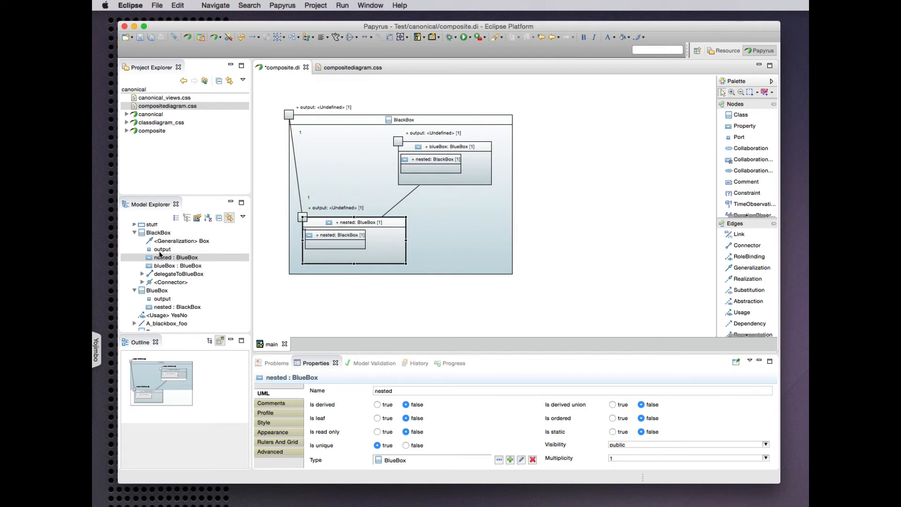
Step: Connect BlackBox's output port to blueBox's output port using Connect in Model Explorer
left_click(162, 249)
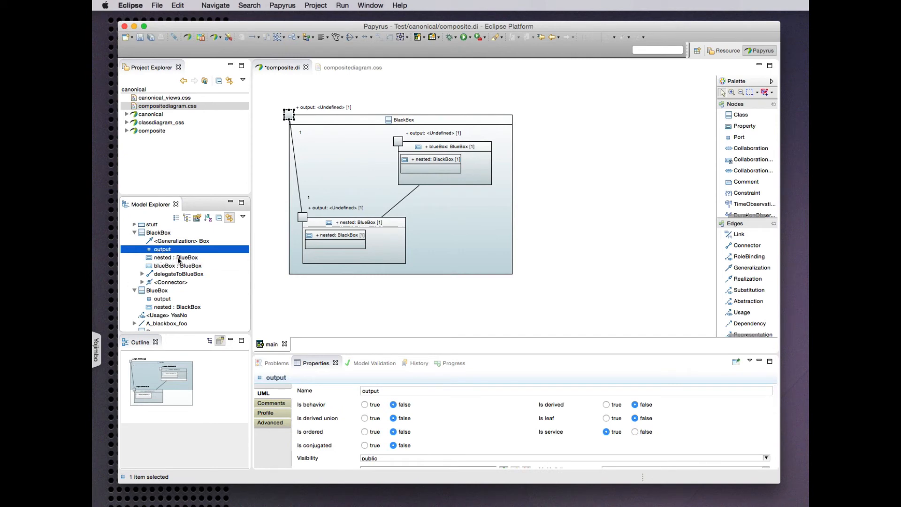
mouse_move(198, 209)
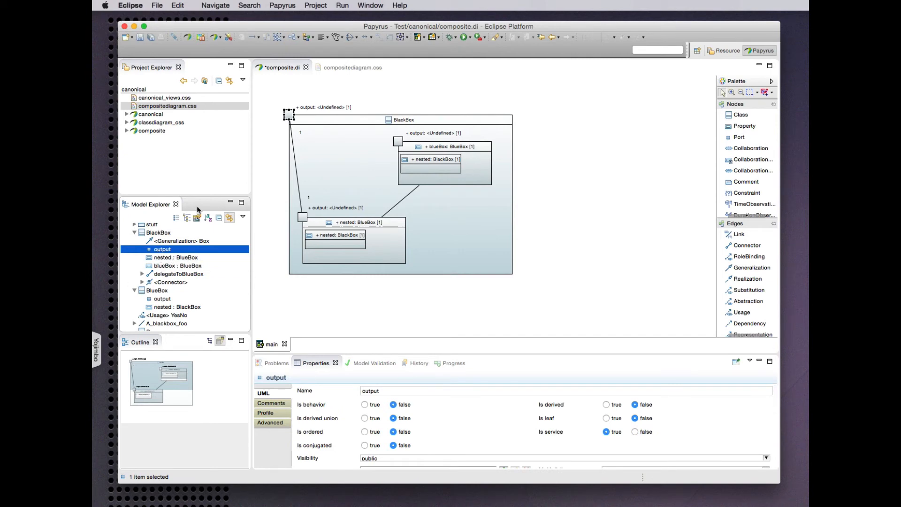
left_click(176, 256)
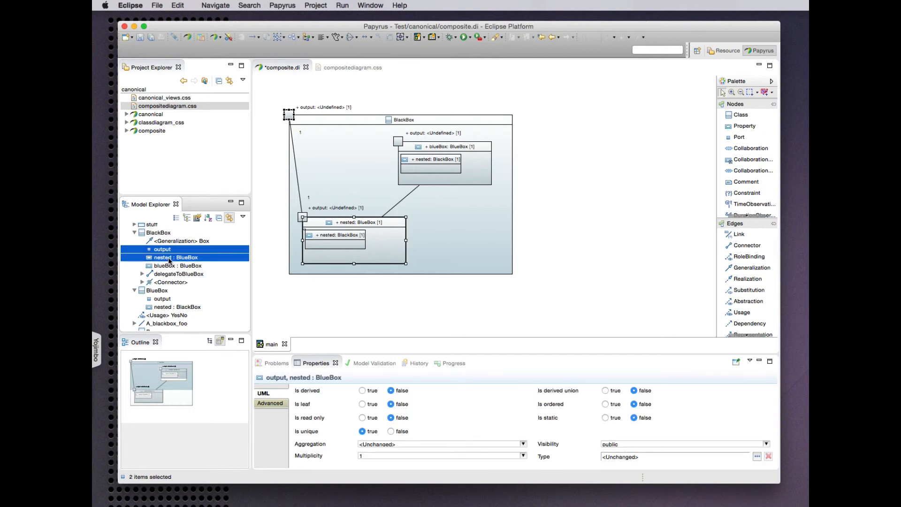
left_click(175, 265)
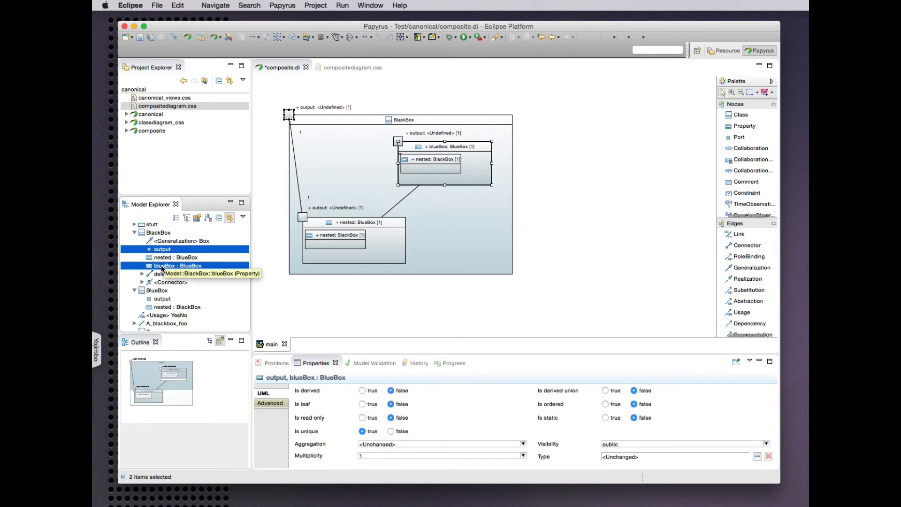
left_click(163, 299)
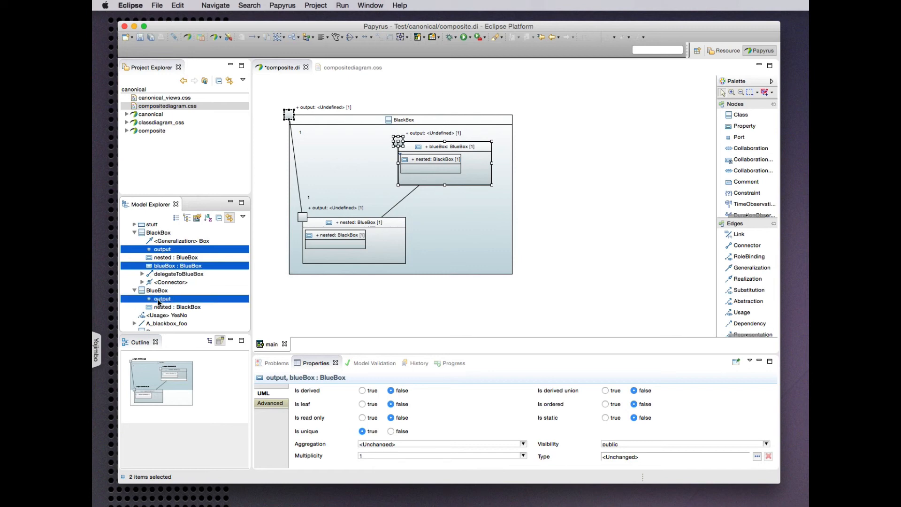
left_click(162, 306)
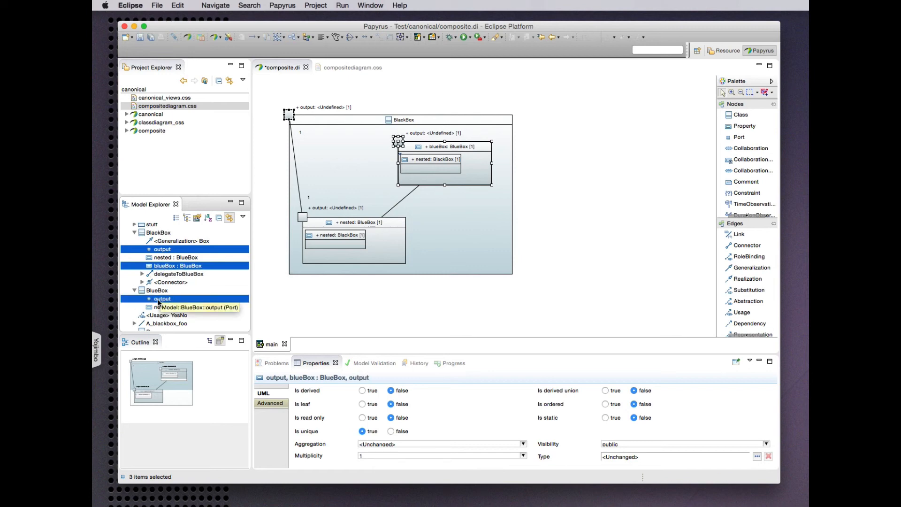
right_click(162, 299)
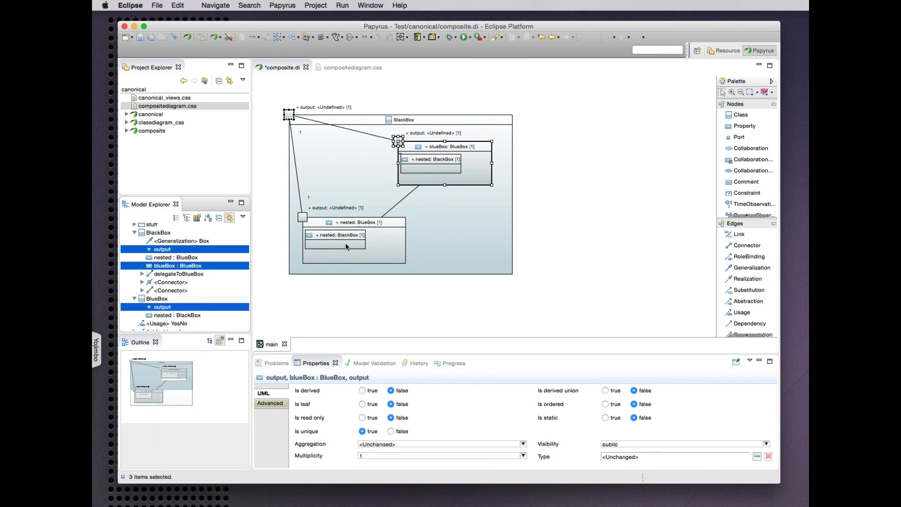
left_click(565, 185)
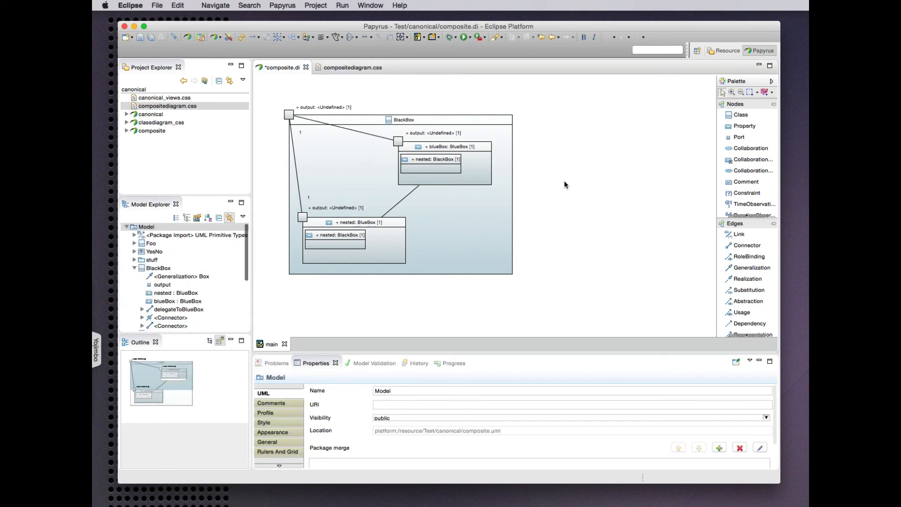